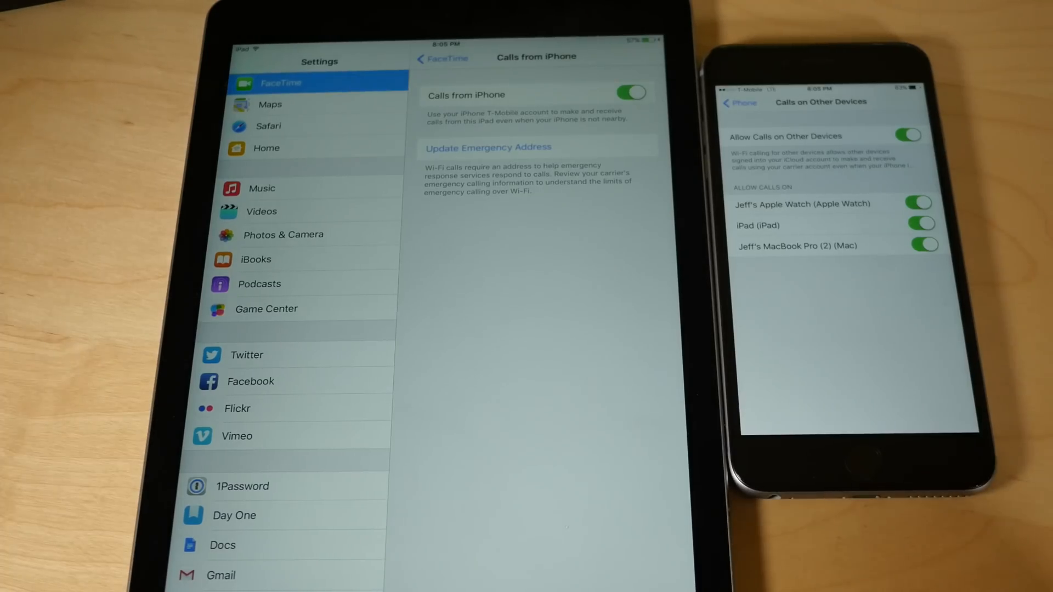
- Recheck the Calls on Other Devices settings, then let the incoming call ring through to the iPad
{"action": "left_click", "coordinate": [908, 135]}
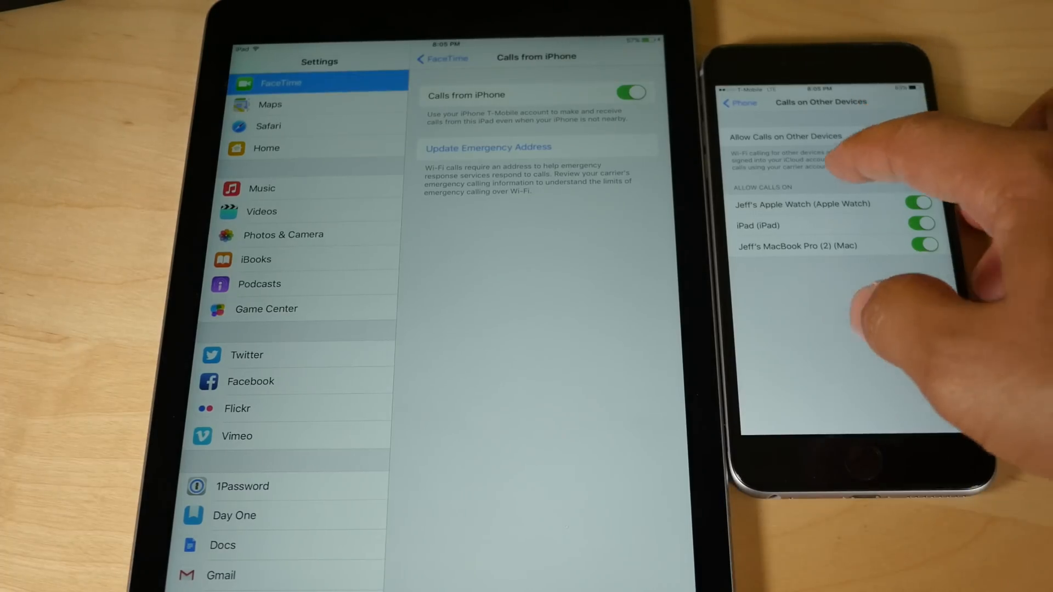
{"action": "left_click", "coordinate": [737, 102]}
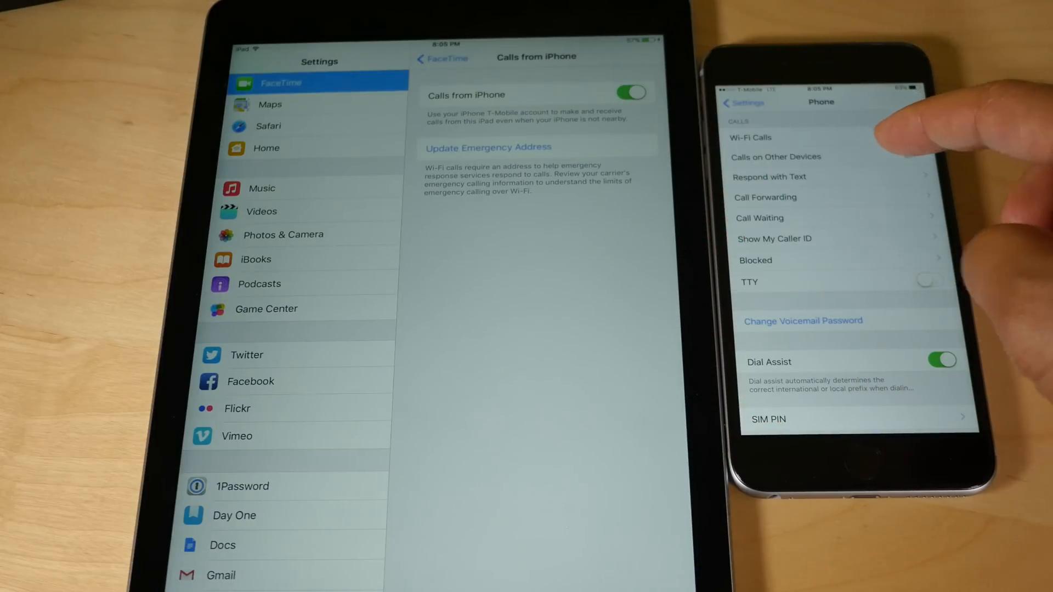
{"action": "left_click", "coordinate": [775, 157]}
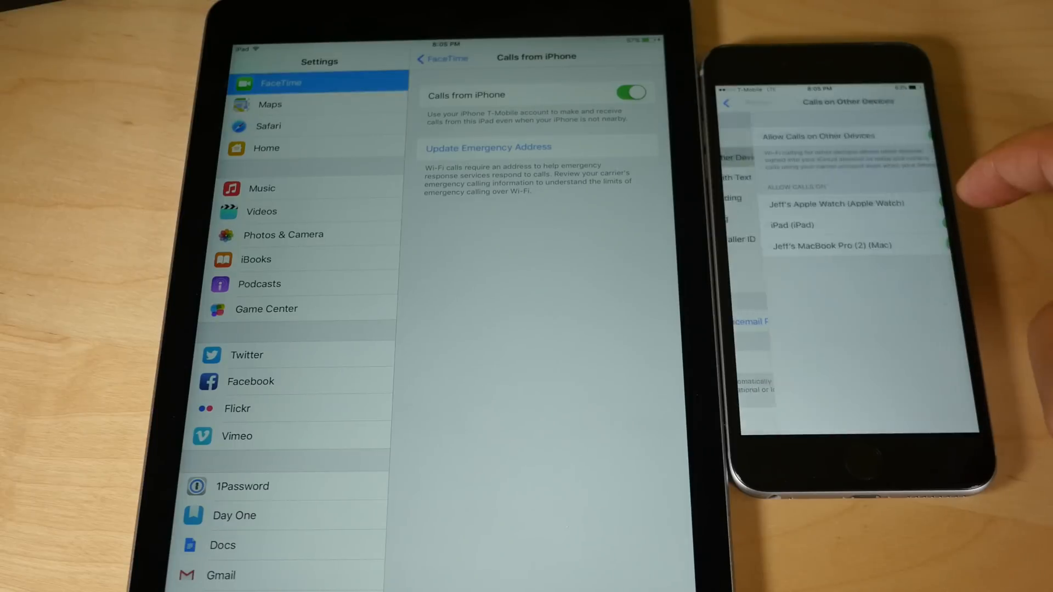
{"action": "left_click", "coordinate": [907, 135]}
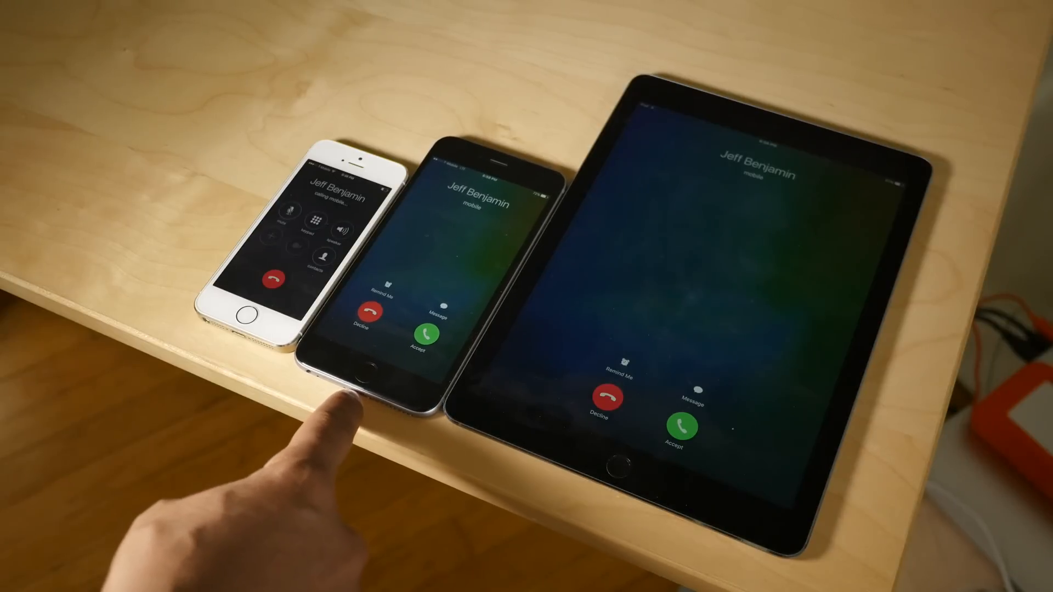
{"action": "left_click", "coordinate": [681, 427]}
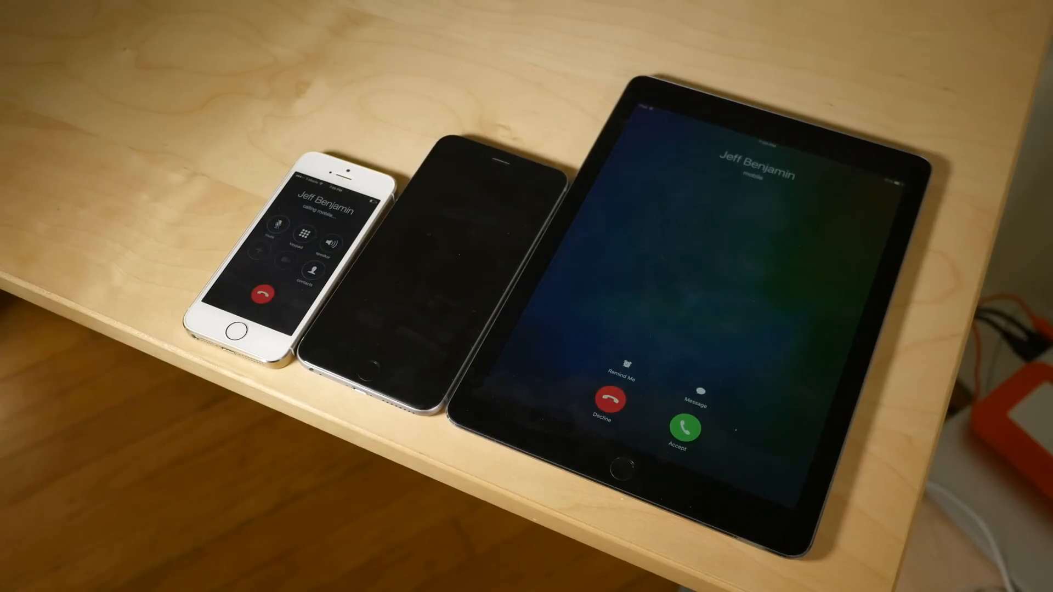
- Accept the incoming call on the iPad while the iPhone stays powered off
{"action": "left_click", "coordinate": [680, 433]}
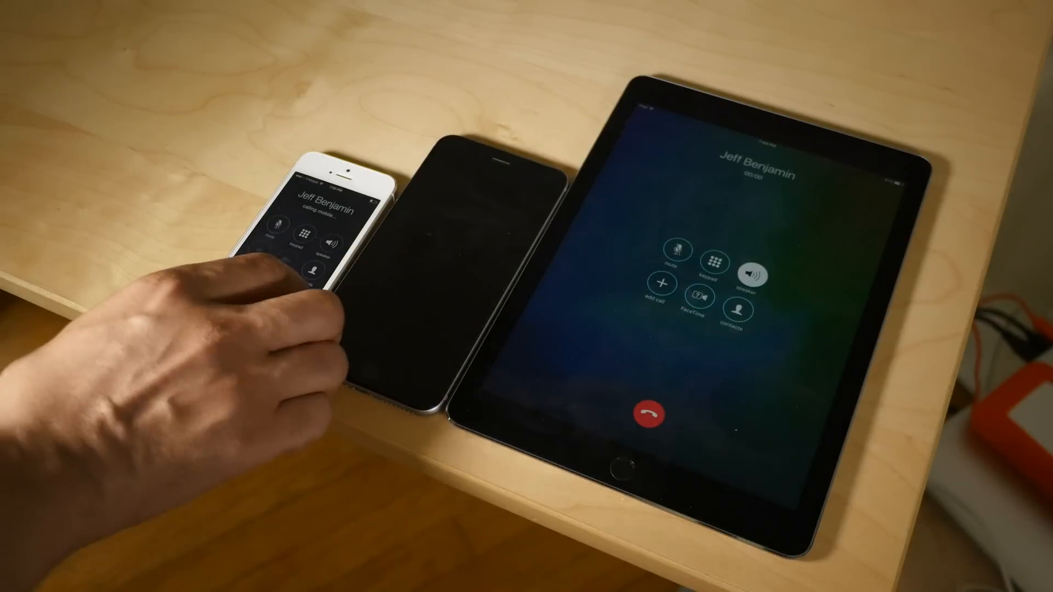